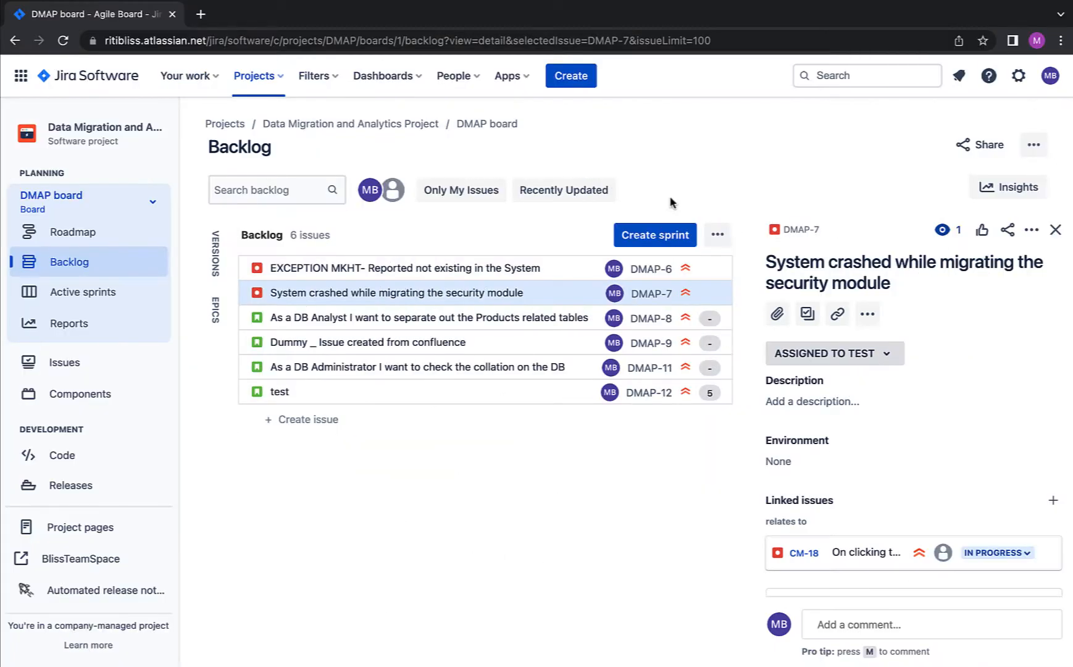
{"action": "mouse_move", "coordinate": [416, 342]}
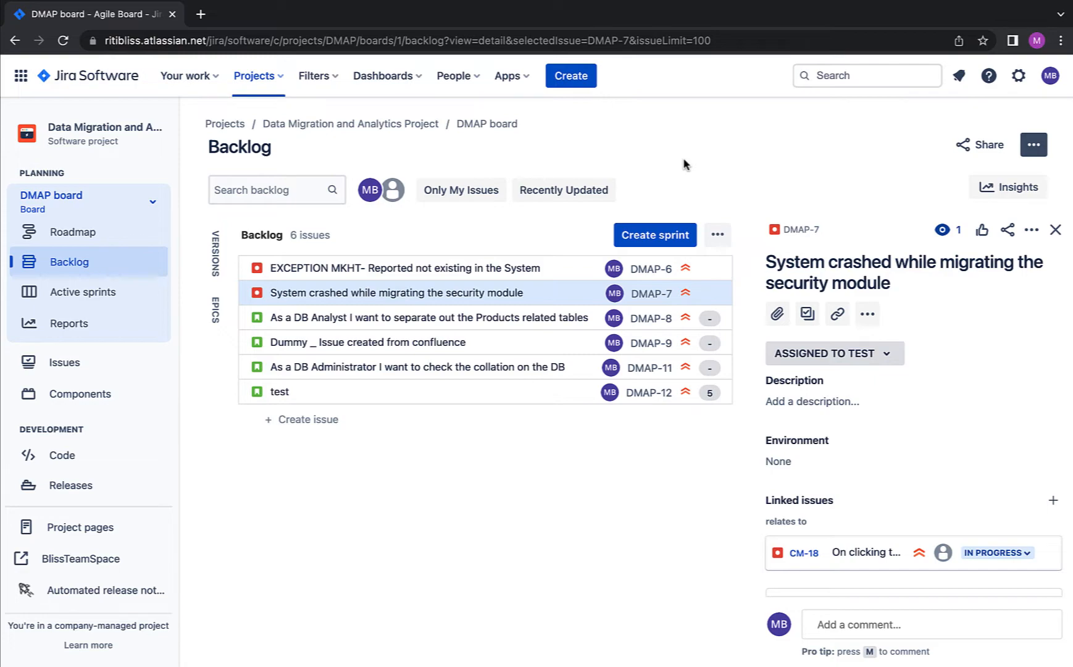
Open the starred DMAP_INProgress filter and show its 'Bulk change all 6 issue(s)' option
{"action": "left_click", "coordinate": [314, 76]}
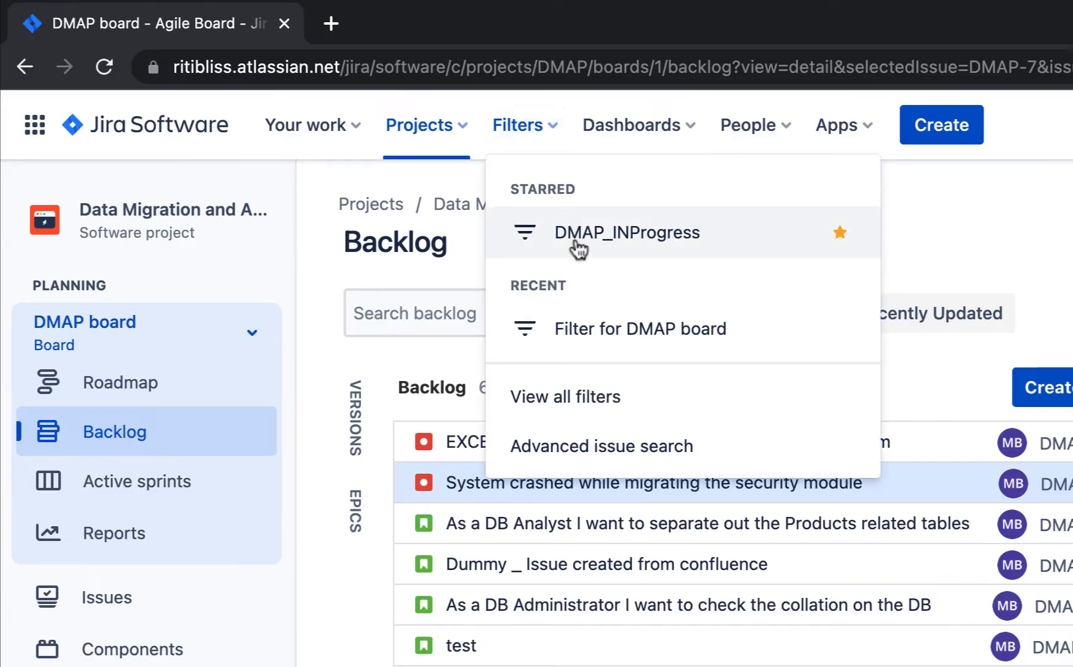
{"action": "left_click", "coordinate": [625, 231]}
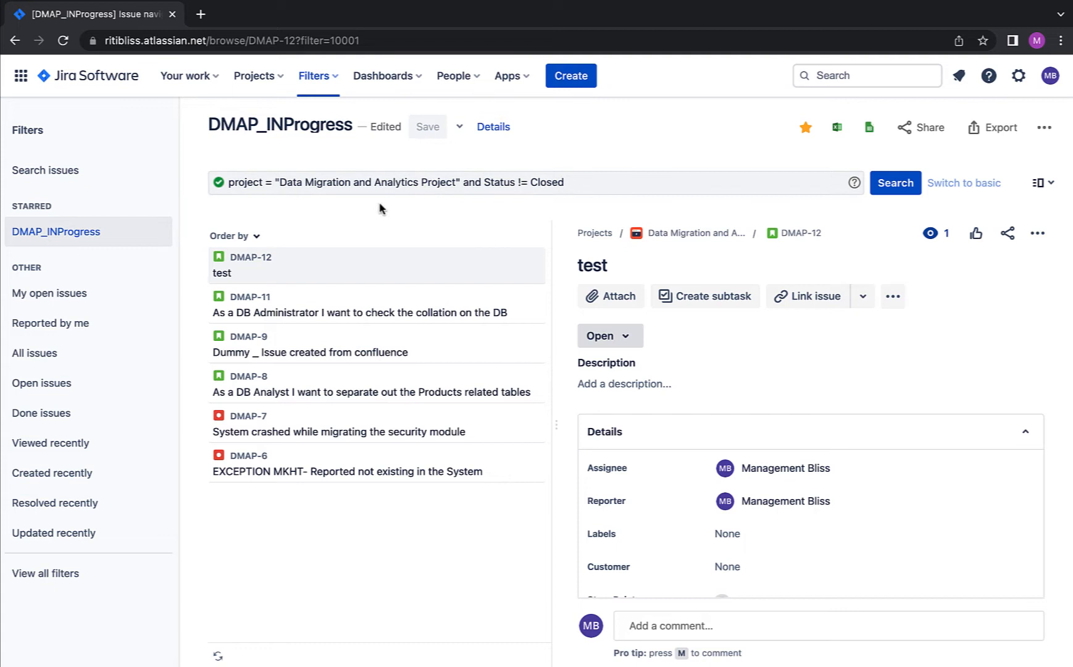
{"action": "mouse_move", "coordinate": [310, 171]}
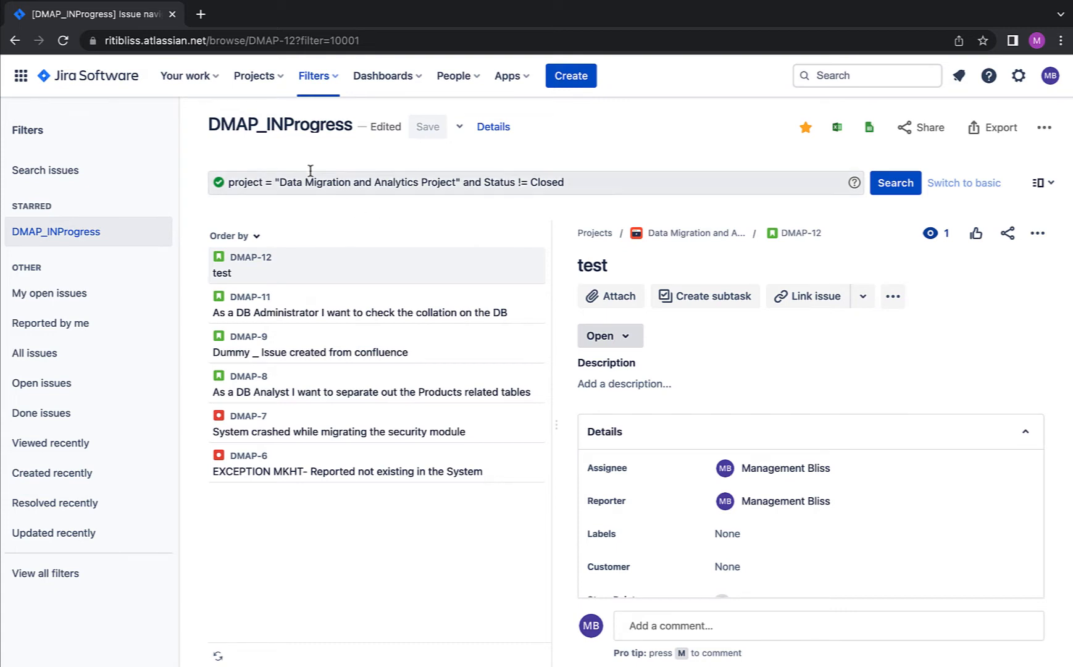
{"action": "mouse_move", "coordinate": [523, 187]}
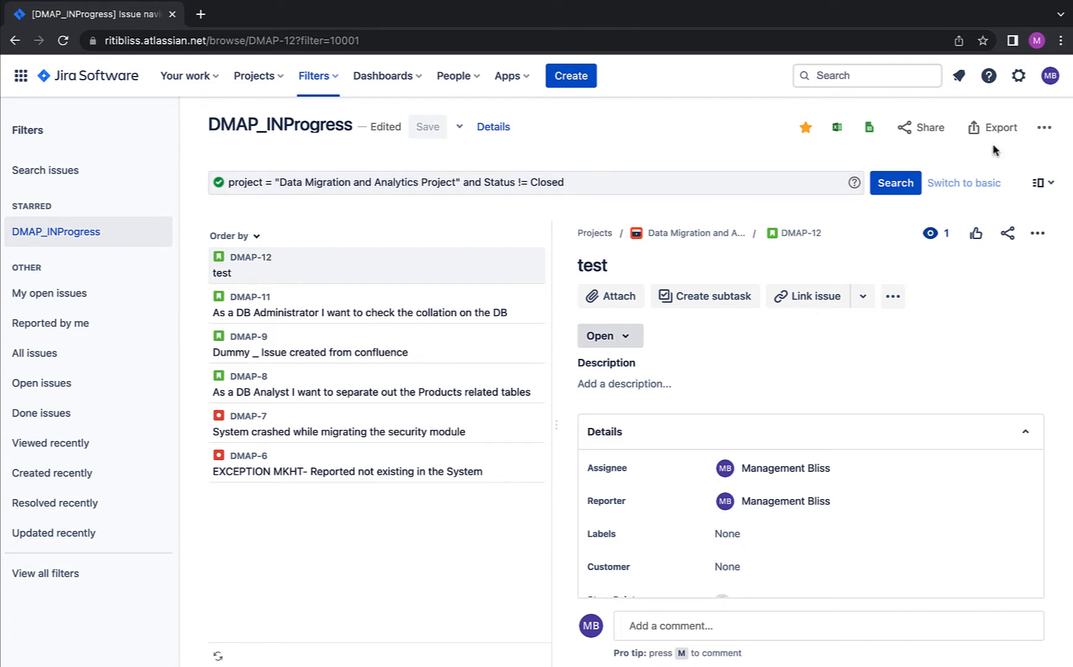
{"action": "mouse_move", "coordinate": [1044, 127]}
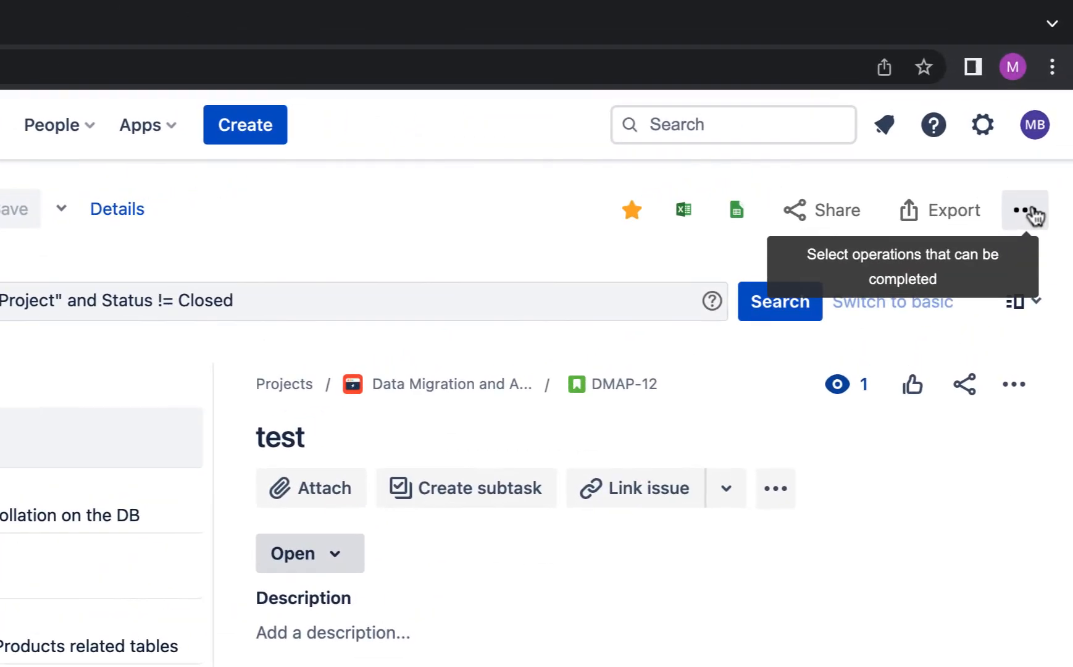
{"action": "left_click", "coordinate": [1025, 209]}
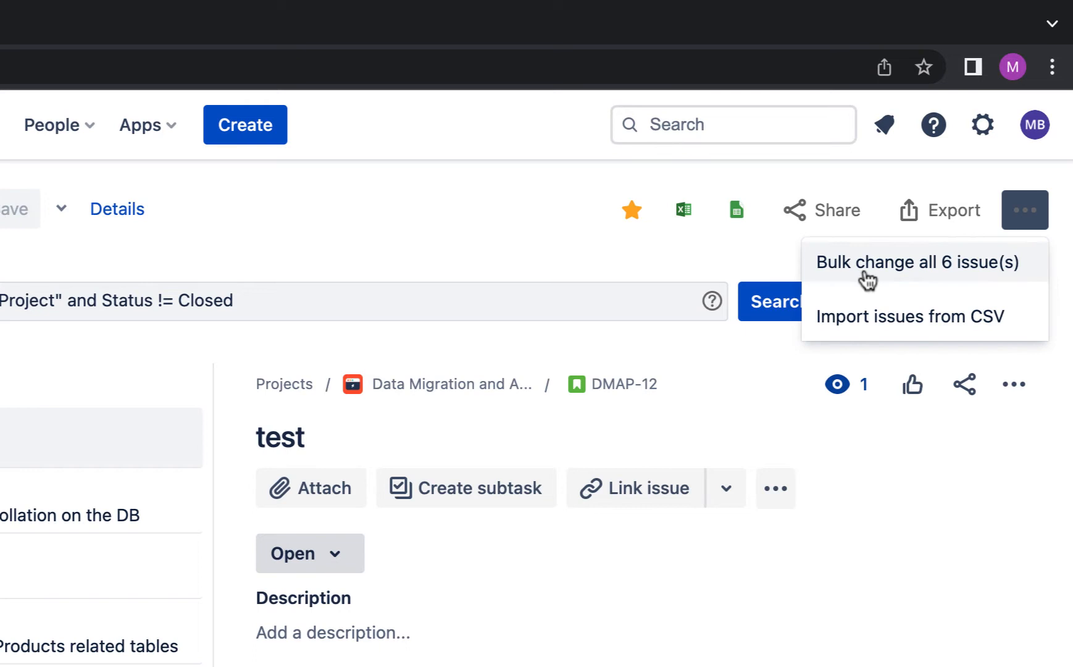
{"action": "mouse_move", "coordinate": [910, 281]}
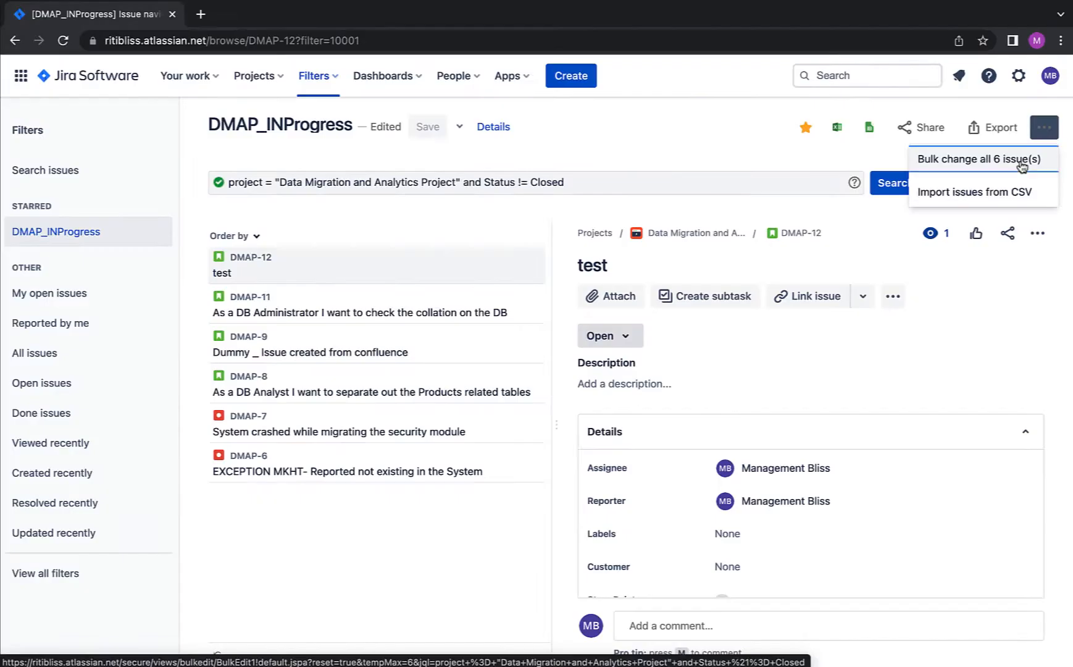
Bulk-select DMAP-12, DMAP-11, DMAP-9 and DMAP-8, excluding bugs DMAP-7 and DMAP-6
{"action": "left_click", "coordinate": [980, 159]}
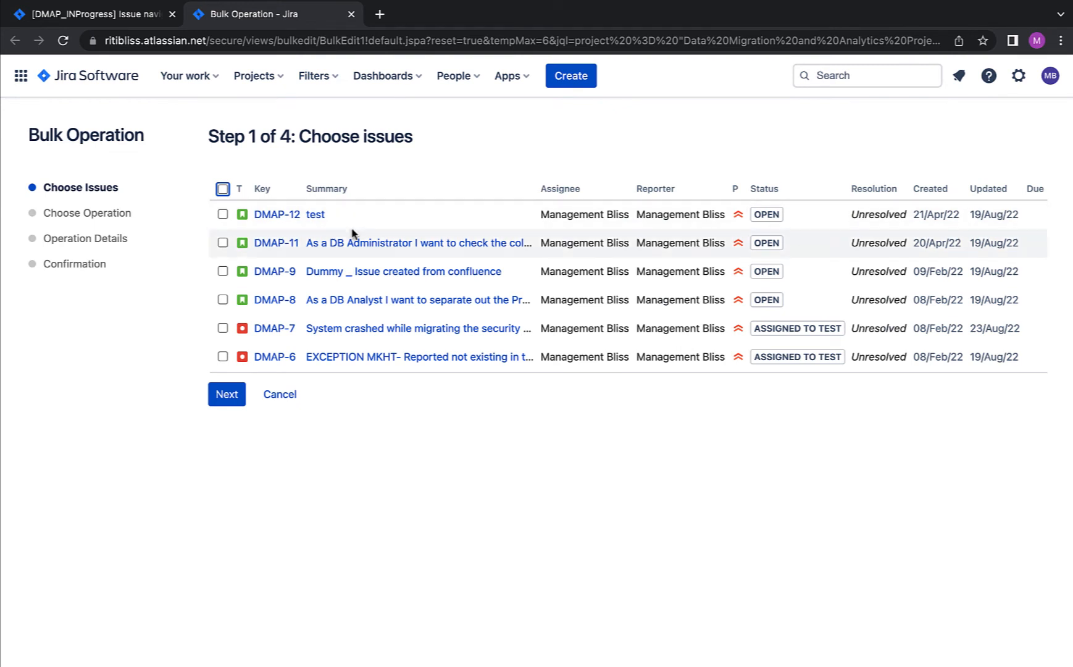
{"action": "mouse_move", "coordinate": [343, 256]}
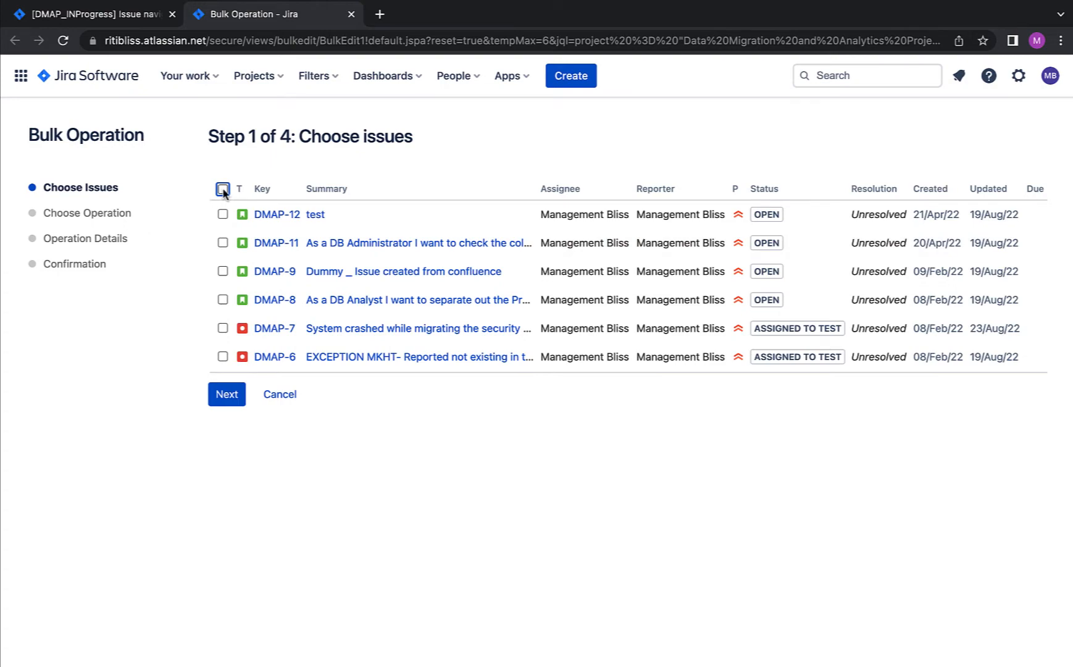
{"action": "left_click", "coordinate": [222, 195]}
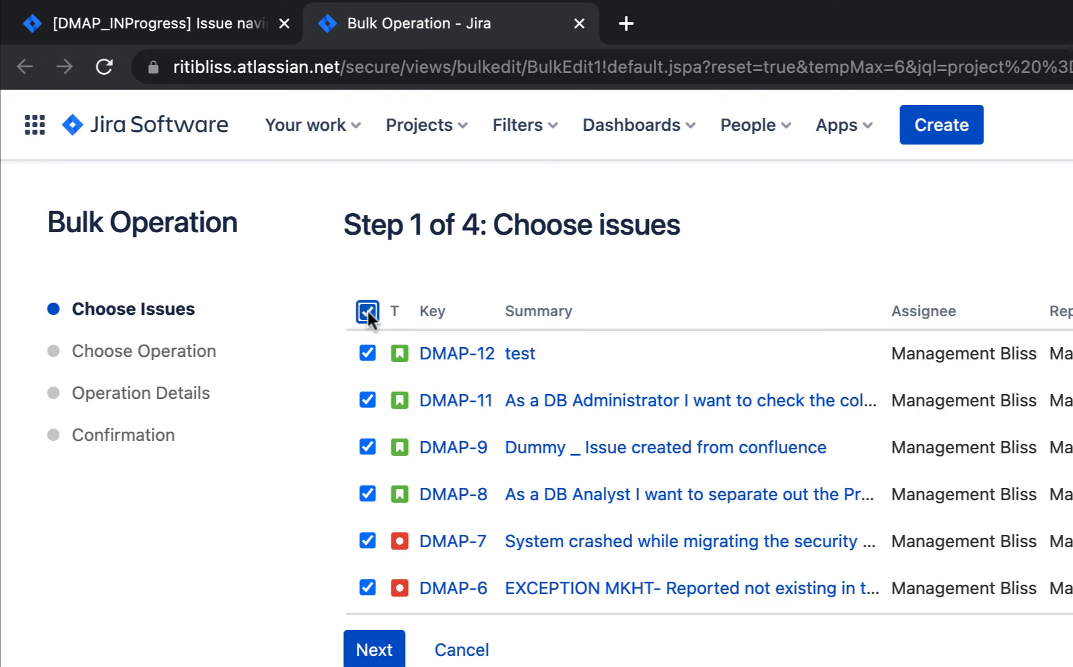
{"action": "left_click", "coordinate": [367, 311]}
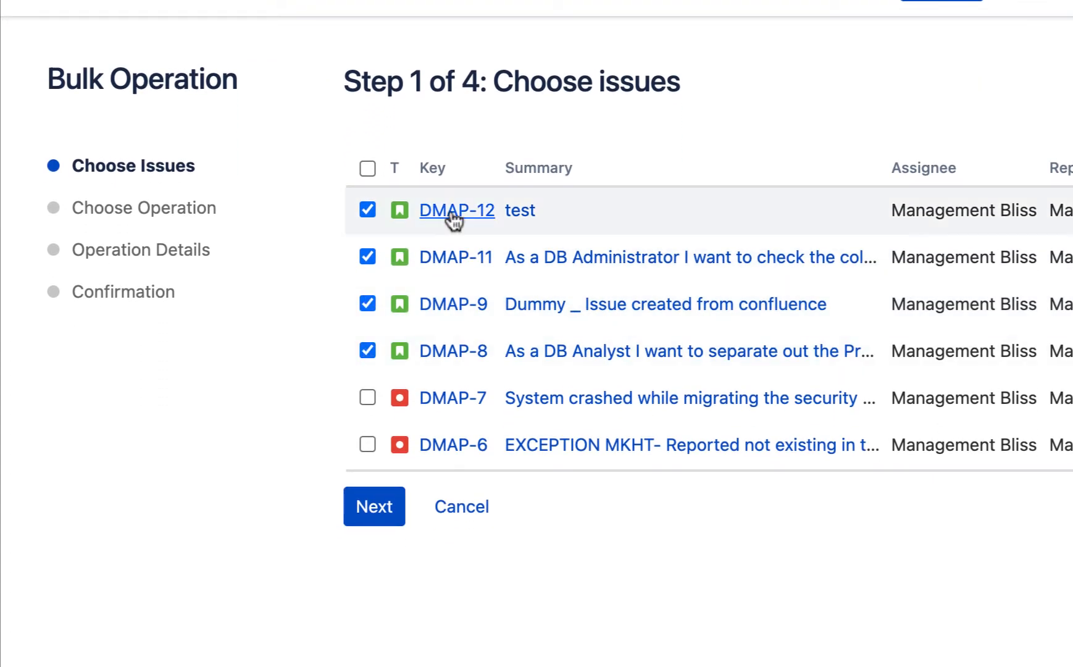
{"action": "mouse_move", "coordinate": [374, 505]}
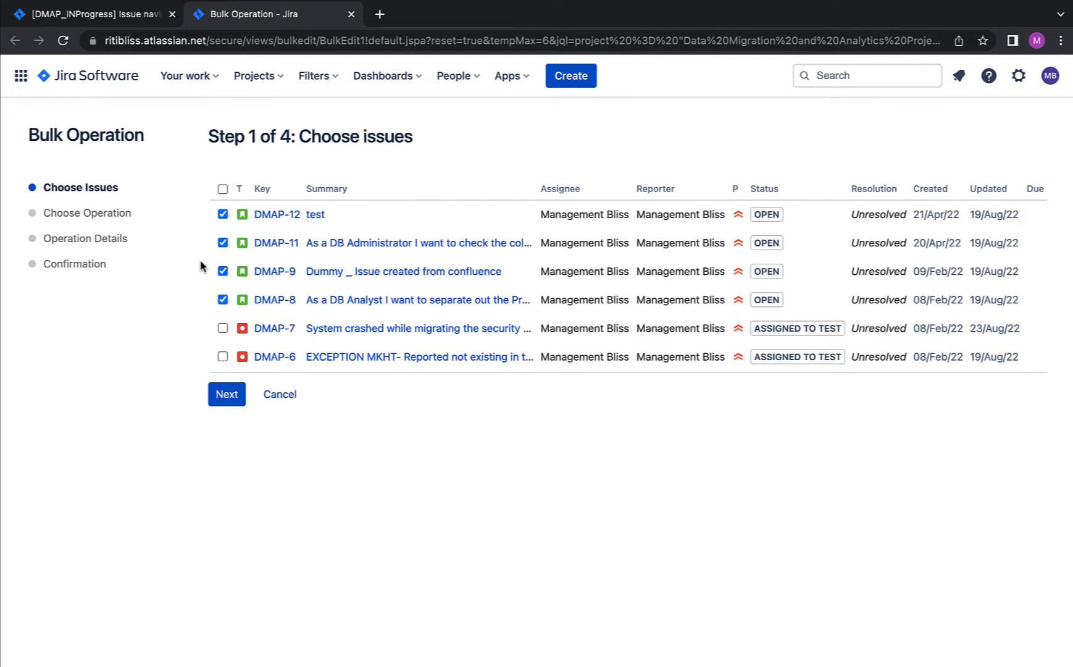
{"action": "mouse_move", "coordinate": [78, 206]}
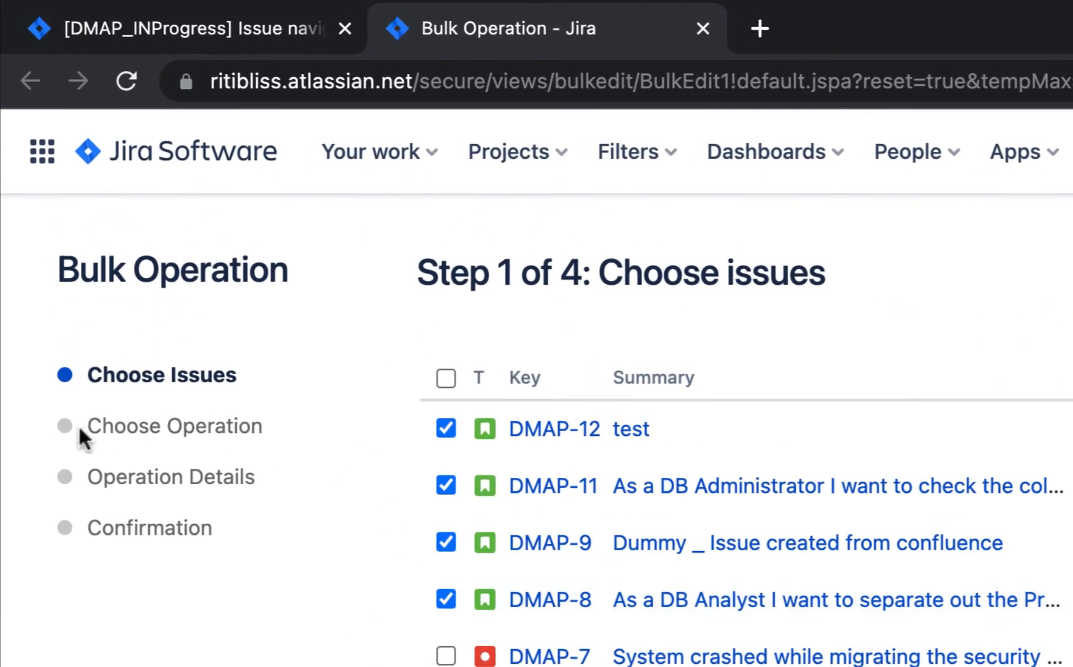
{"action": "mouse_move", "coordinate": [189, 426]}
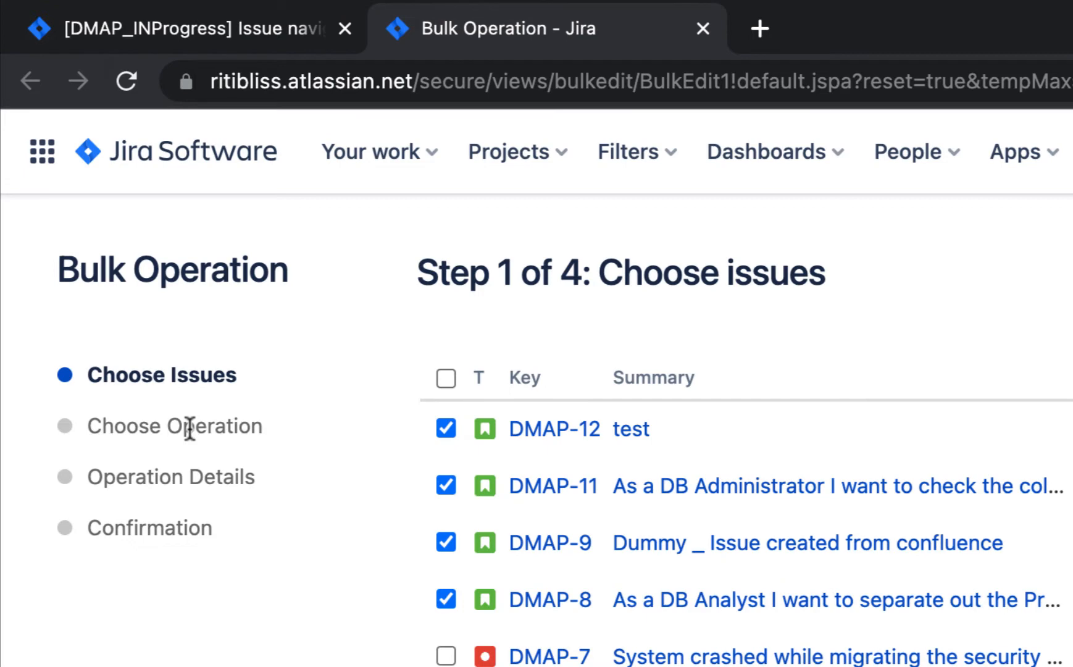
{"action": "mouse_move", "coordinate": [226, 487]}
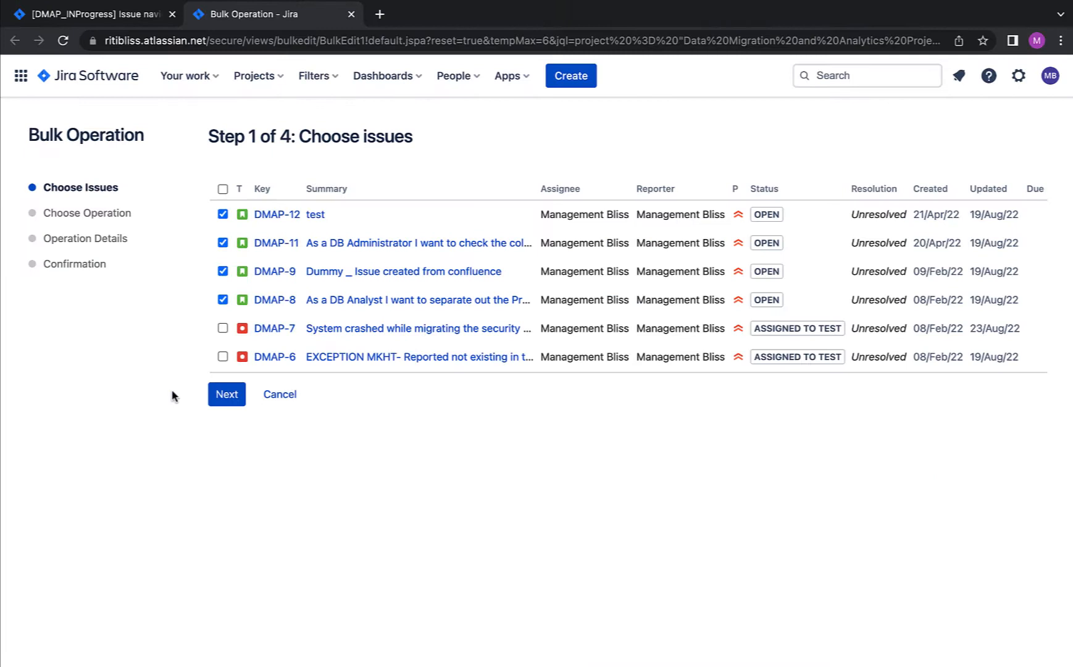
Continue with the four selected issues and choose the Transition Issues operation
{"action": "left_click", "coordinate": [226, 394]}
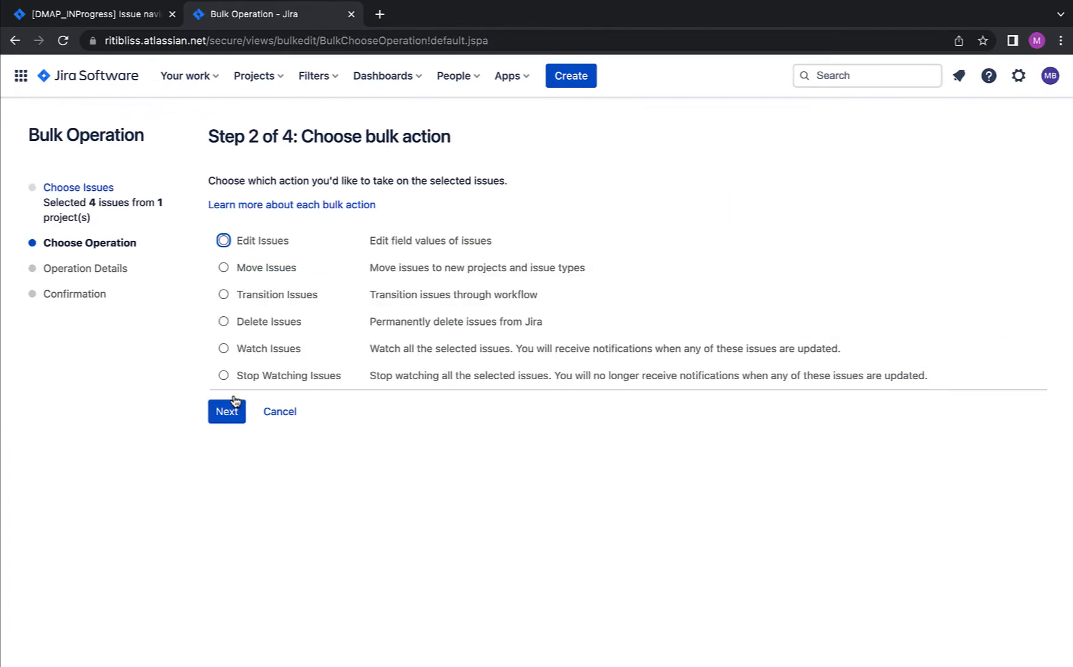
{"action": "mouse_move", "coordinate": [269, 340]}
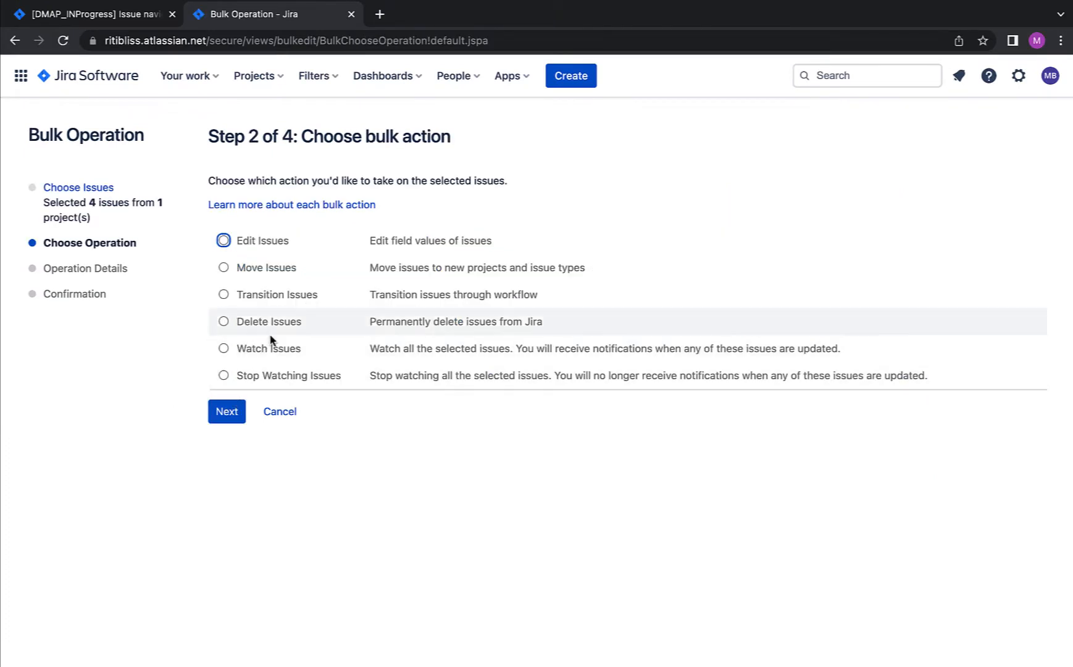
{"action": "mouse_move", "coordinate": [280, 306]}
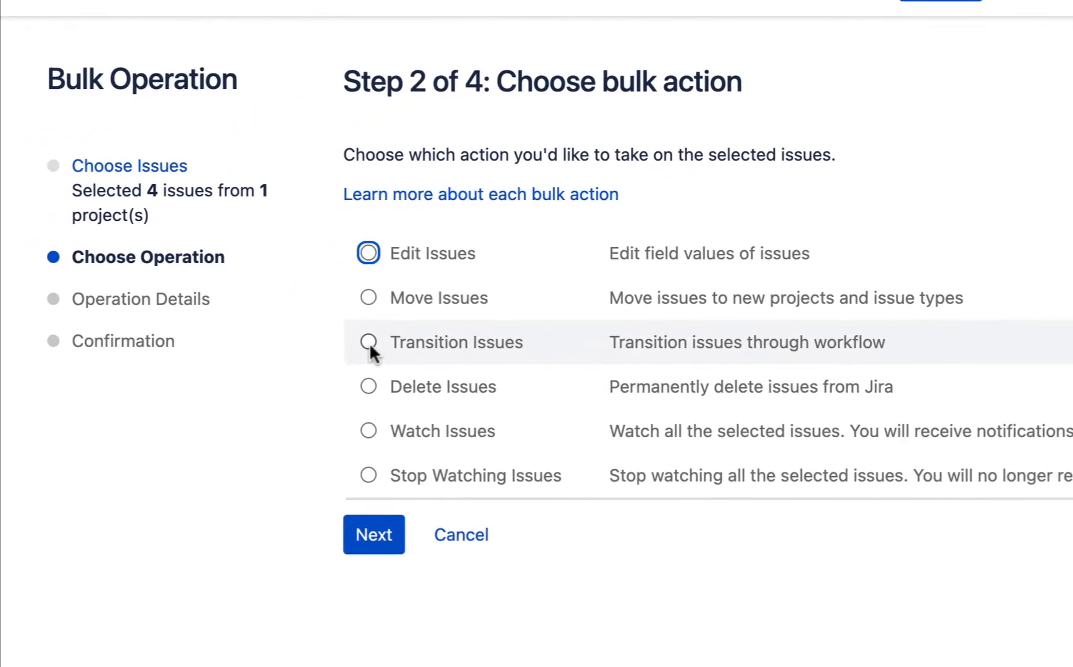
{"action": "left_click", "coordinate": [369, 342]}
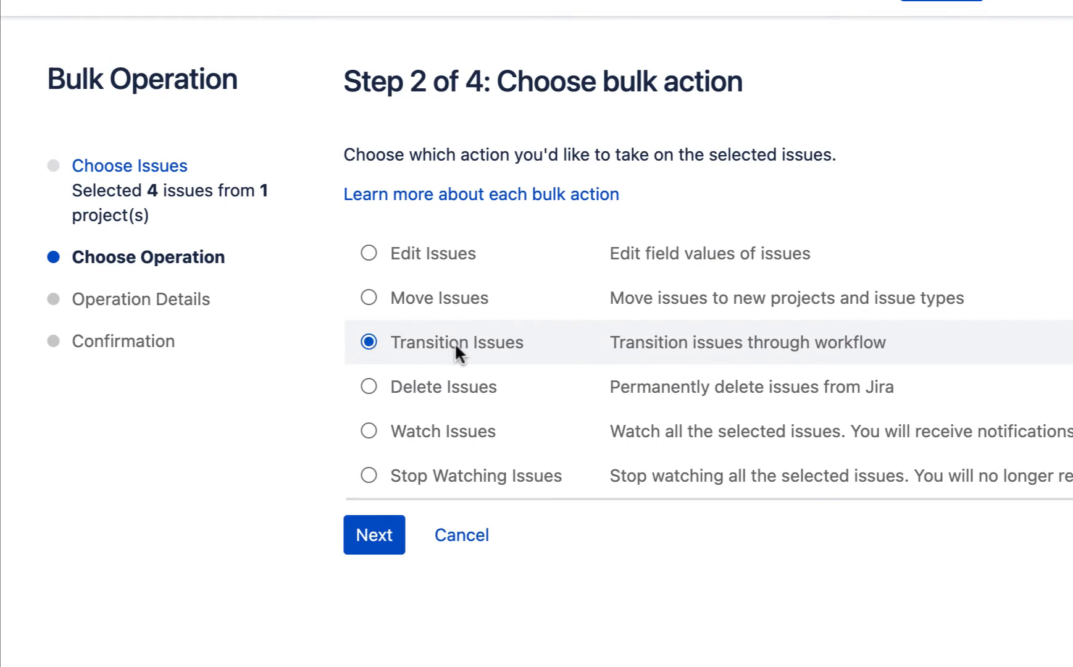
{"action": "mouse_move", "coordinate": [491, 350]}
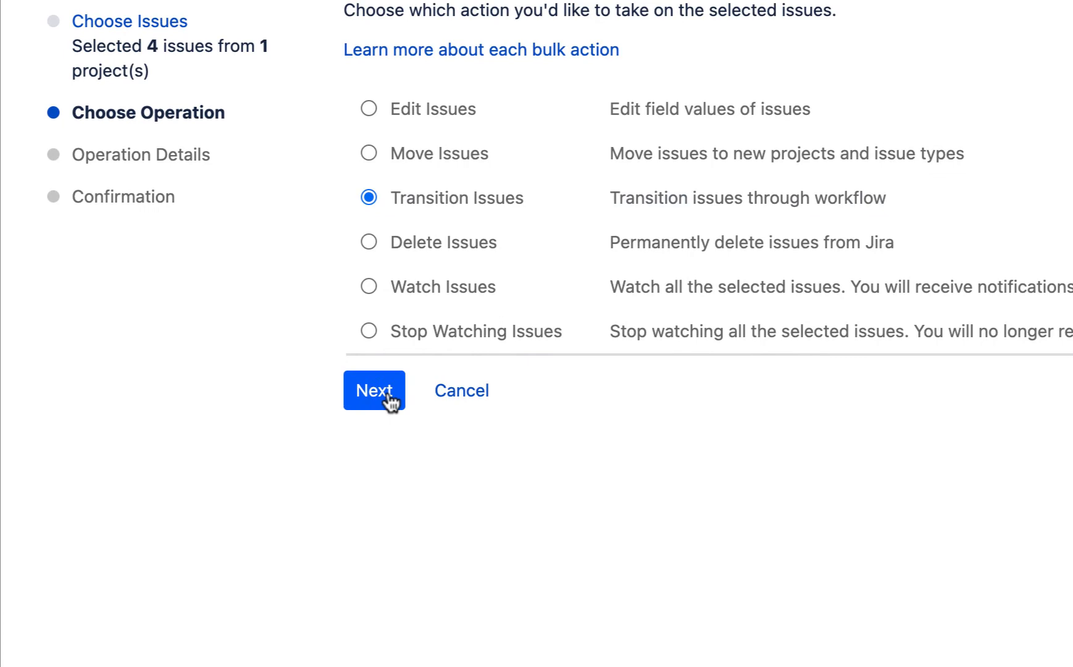
{"action": "left_click", "coordinate": [374, 390]}
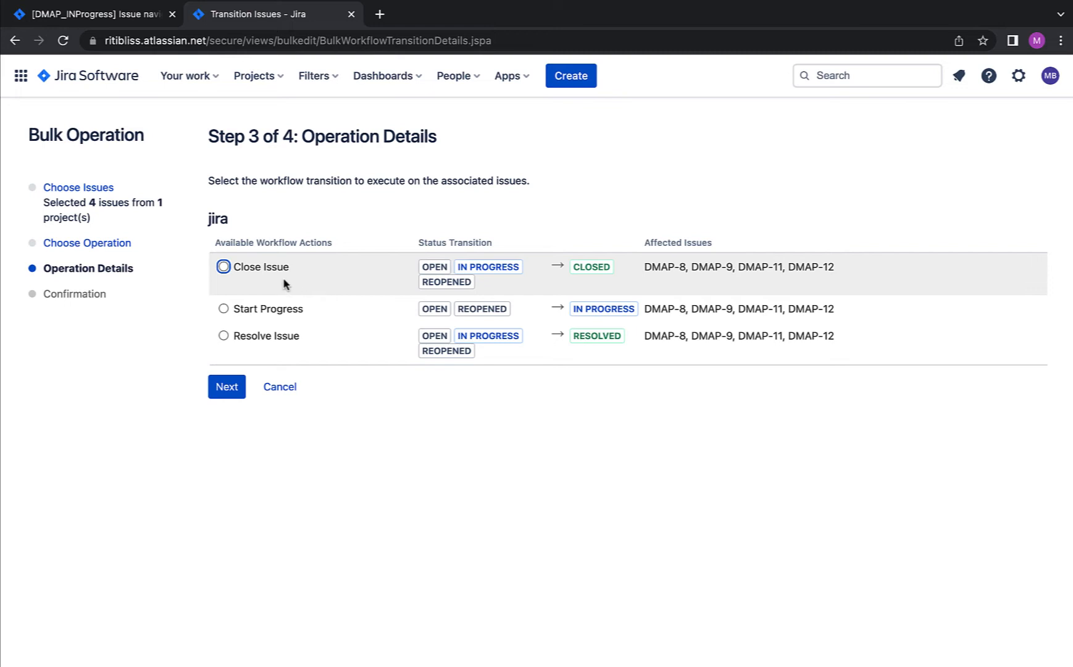
{"action": "mouse_move", "coordinate": [734, 267]}
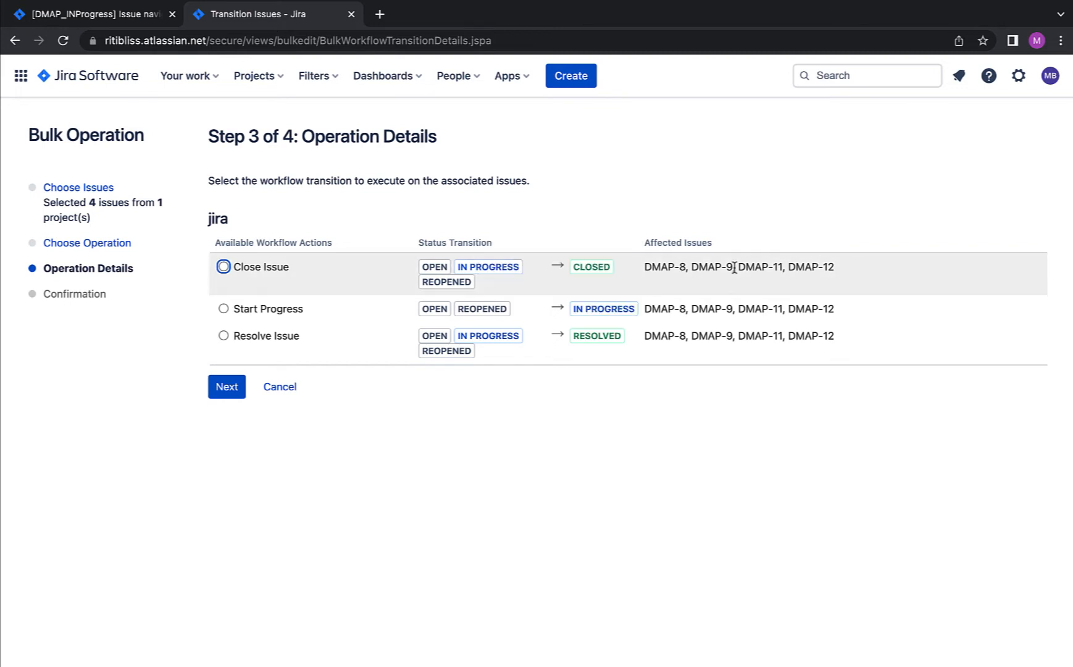
{"action": "mouse_move", "coordinate": [718, 335]}
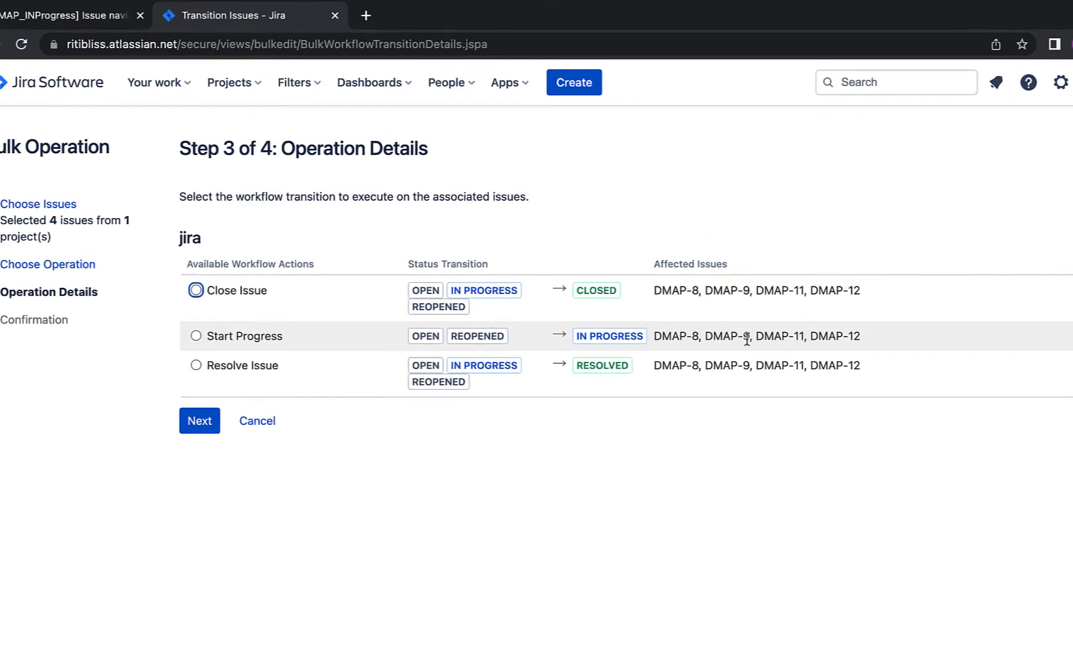
{"action": "mouse_move", "coordinate": [663, 365]}
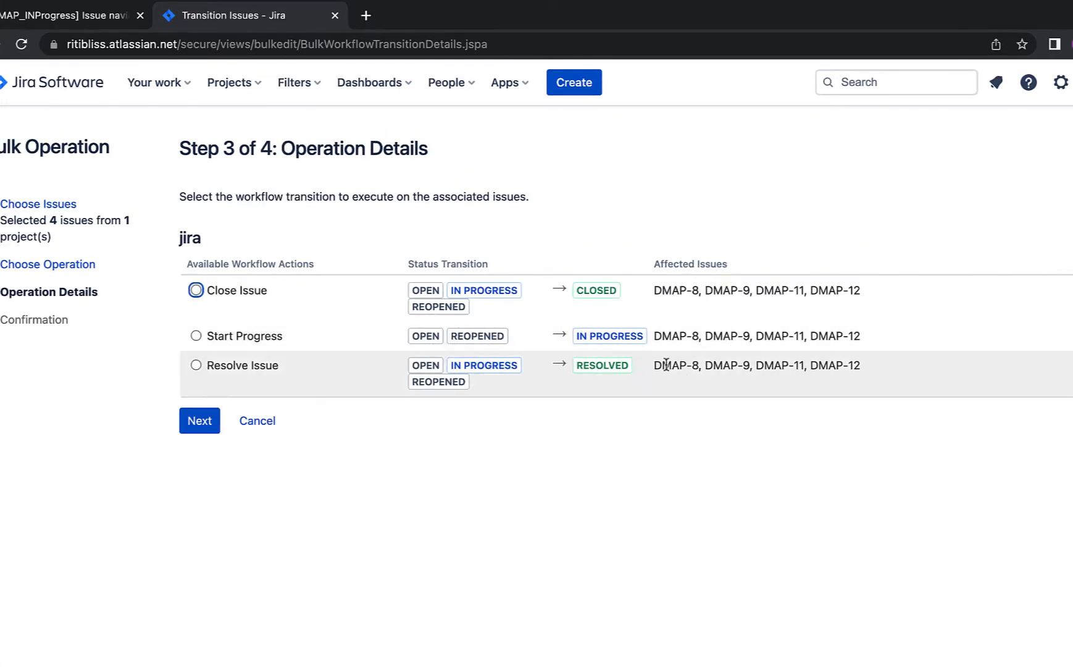
{"action": "mouse_move", "coordinate": [597, 384]}
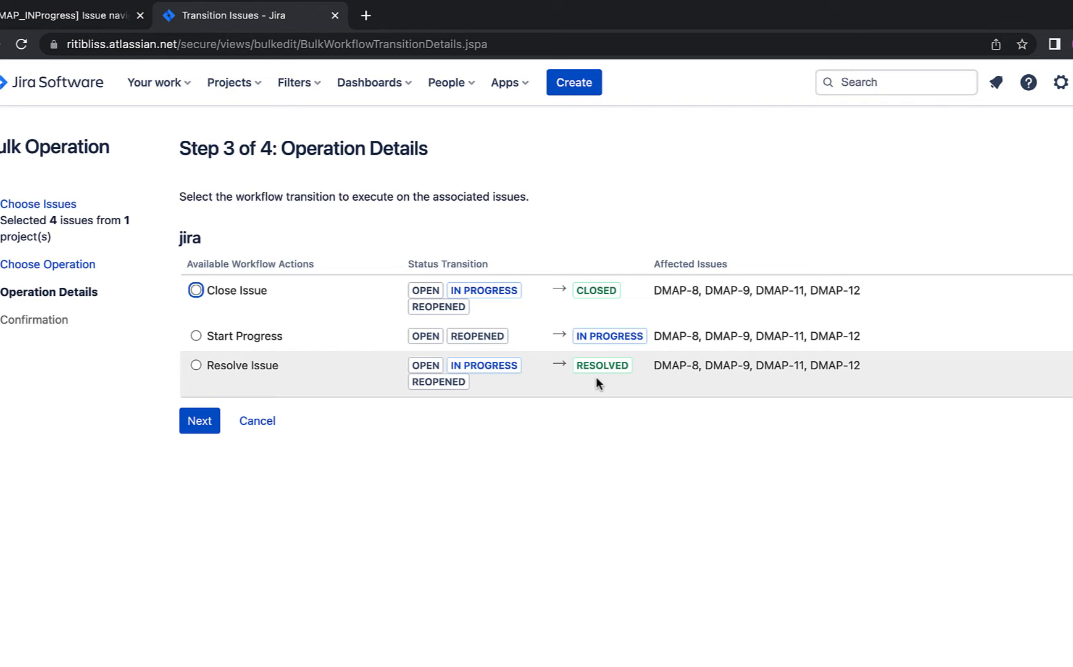
{"action": "mouse_move", "coordinate": [776, 379]}
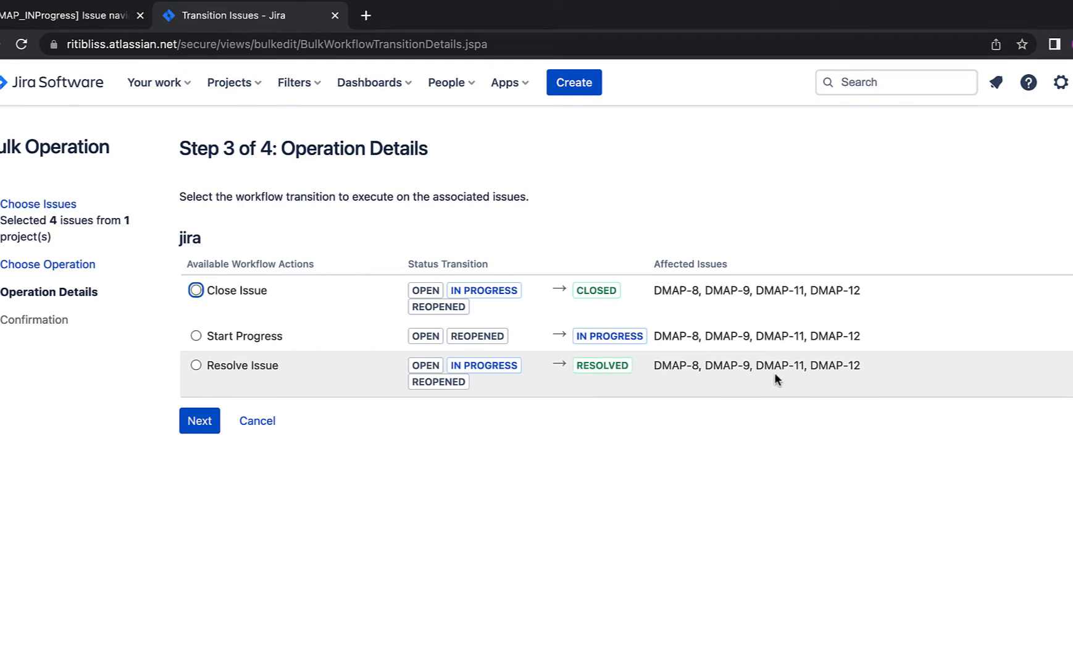
{"action": "mouse_move", "coordinate": [600, 399]}
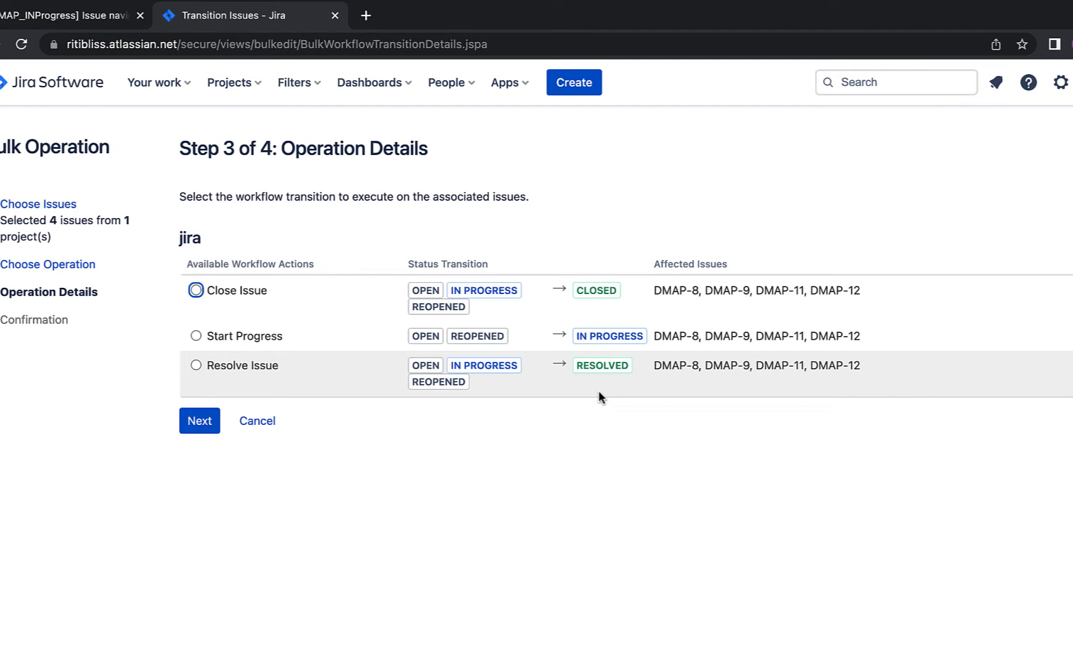
{"action": "mouse_move", "coordinate": [386, 350]}
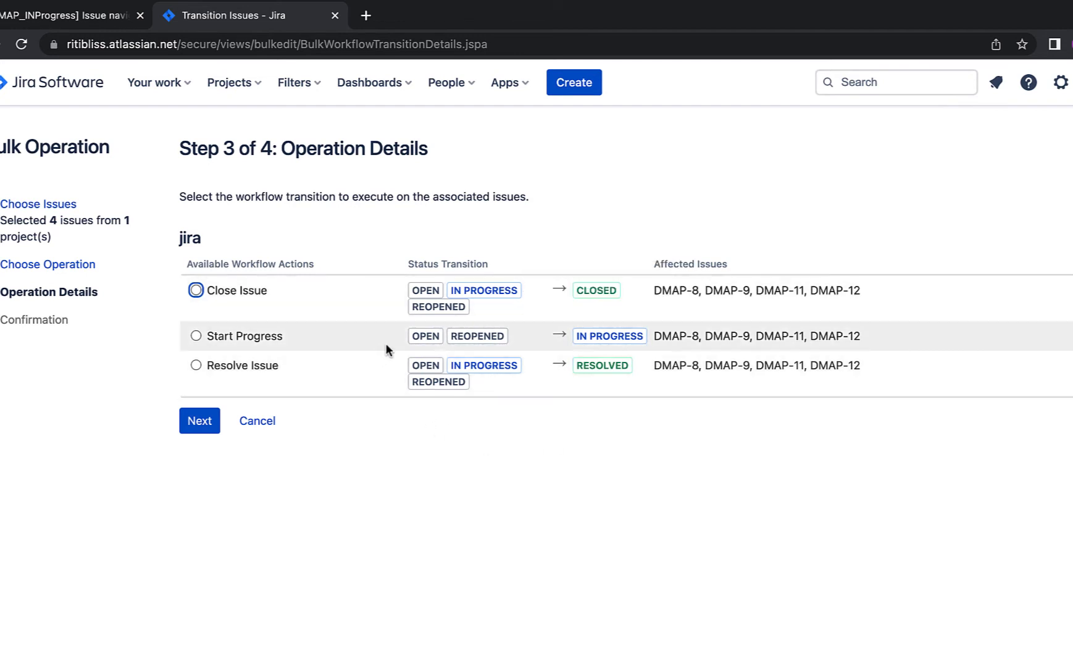
{"action": "mouse_move", "coordinate": [701, 458]}
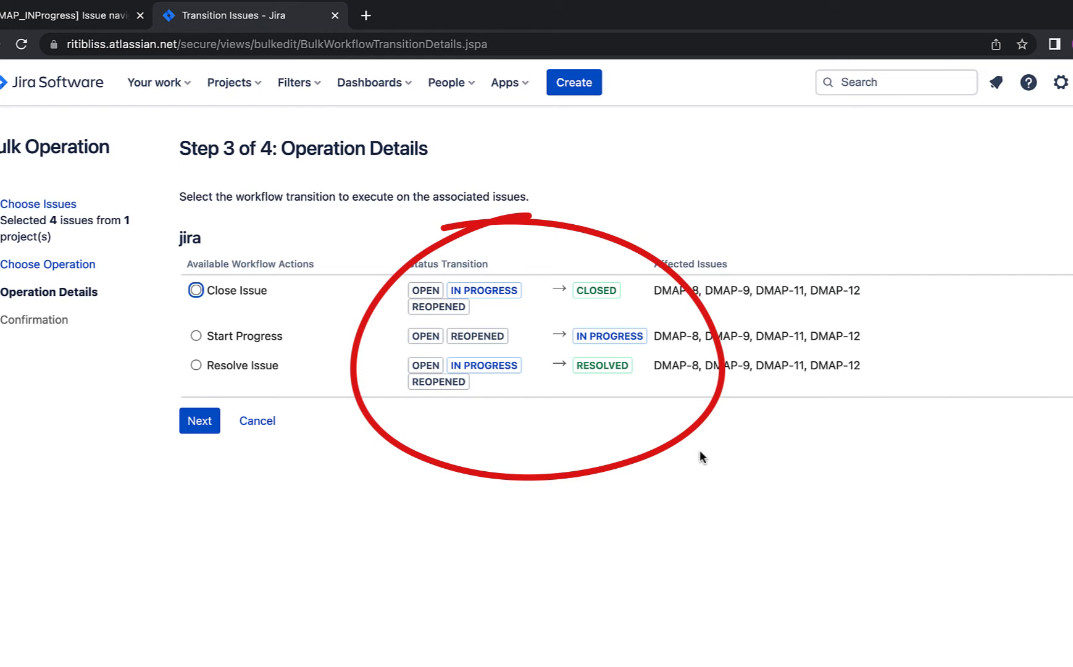
{"action": "mouse_move", "coordinate": [587, 391]}
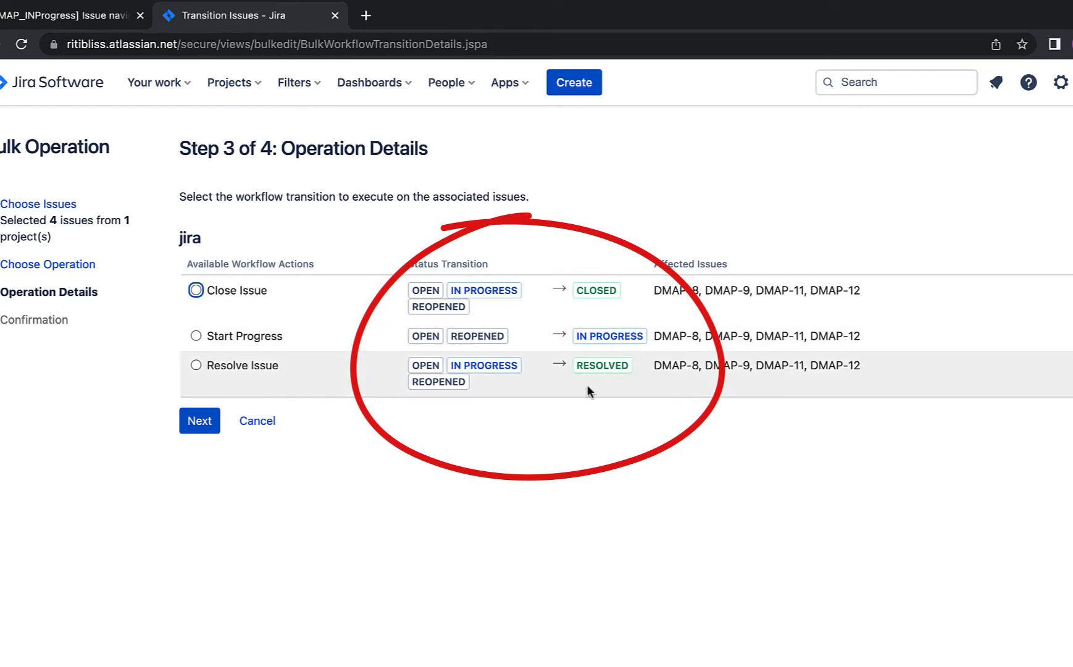
{"action": "mouse_move", "coordinate": [629, 434]}
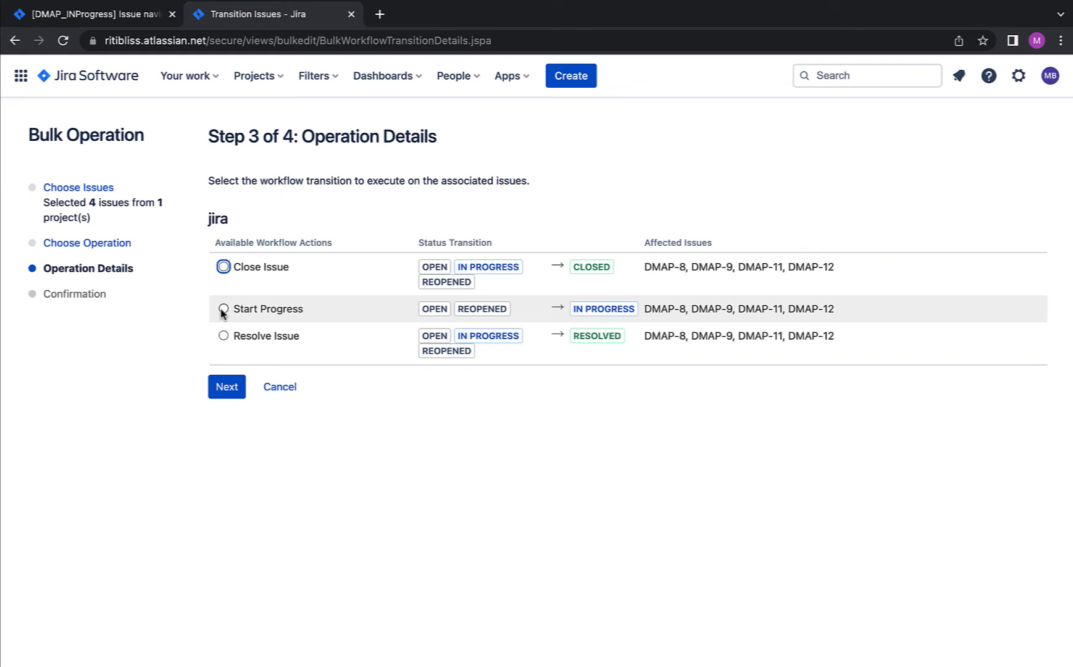
Select the Start Progress workflow transition for the four issues
{"action": "left_click", "coordinate": [222, 308]}
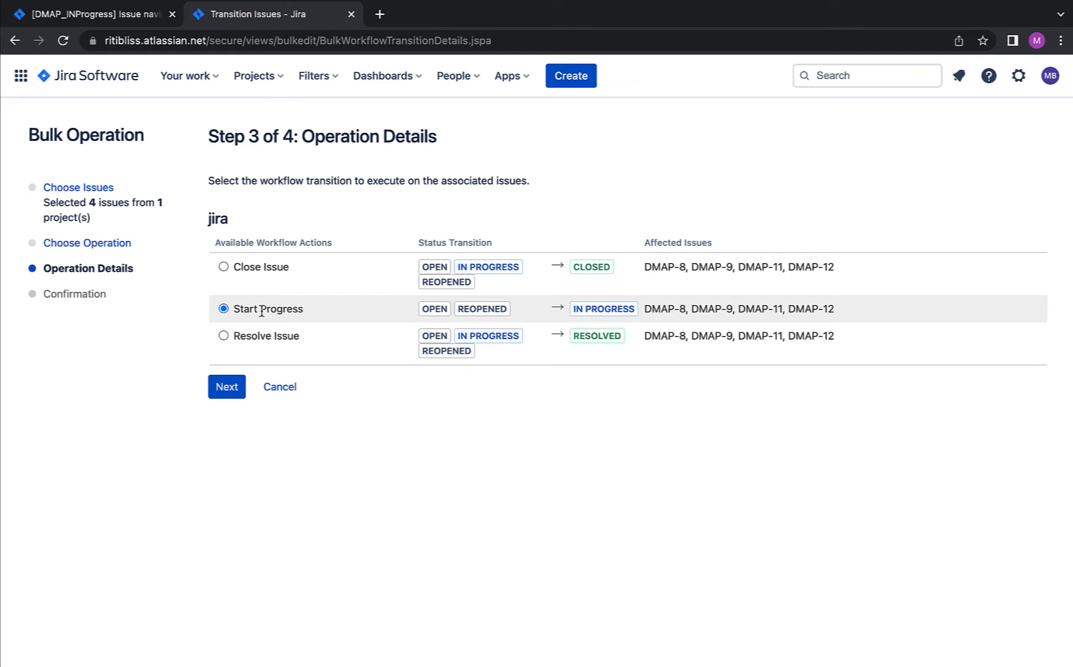
{"action": "mouse_move", "coordinate": [601, 326]}
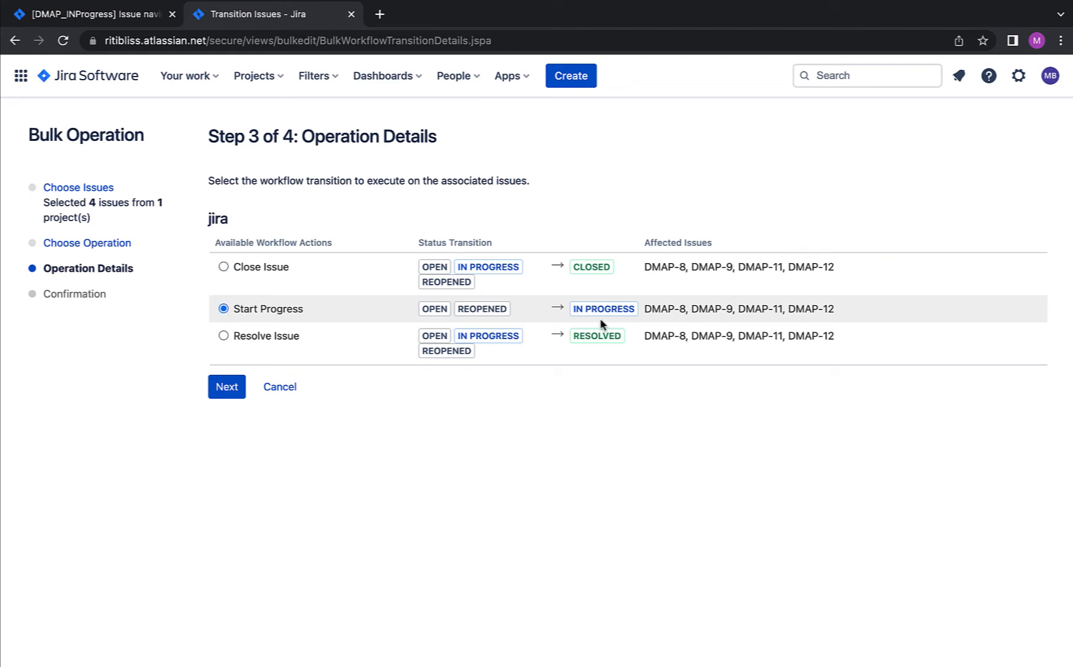
{"action": "mouse_move", "coordinate": [553, 313]}
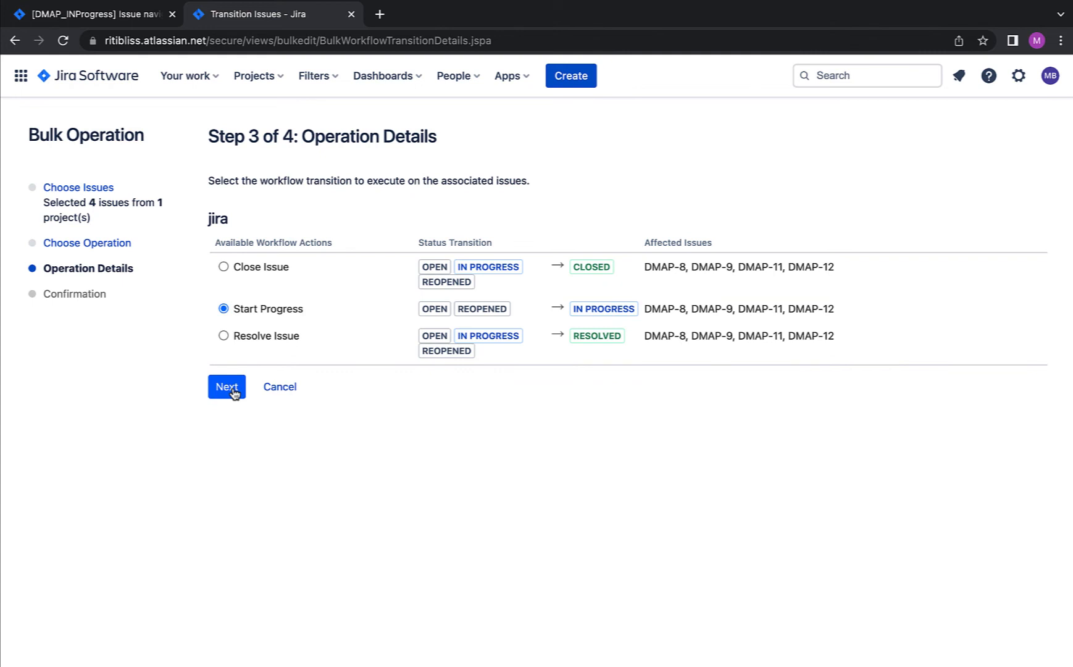
Advance to the Edit Fields step, leaving 'Send mail for this update' unchecked
{"action": "left_click", "coordinate": [226, 387]}
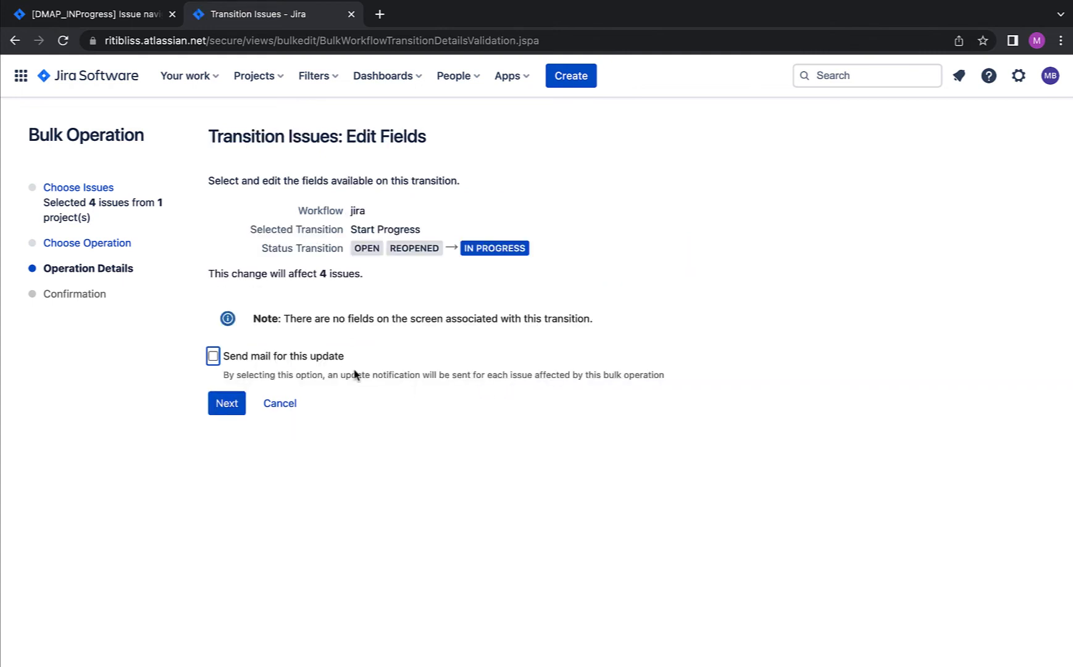
{"action": "mouse_move", "coordinate": [450, 335]}
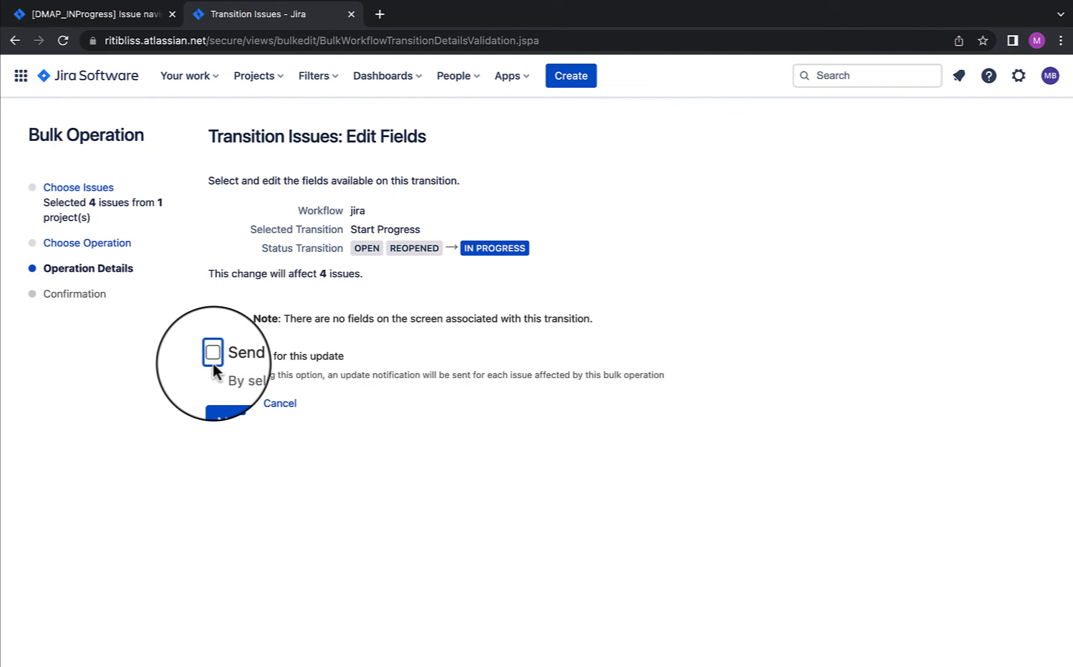
Confirm the bulk Start Progress transition and refresh until it reports 100% complete
{"action": "left_click", "coordinate": [235, 414]}
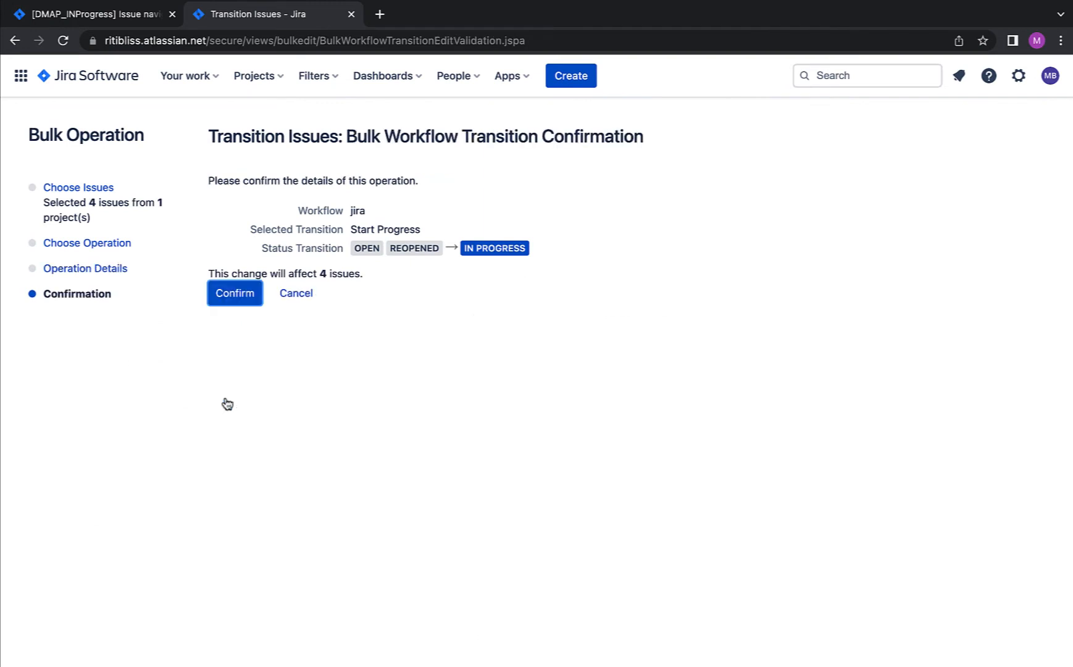
{"action": "mouse_move", "coordinate": [140, 303]}
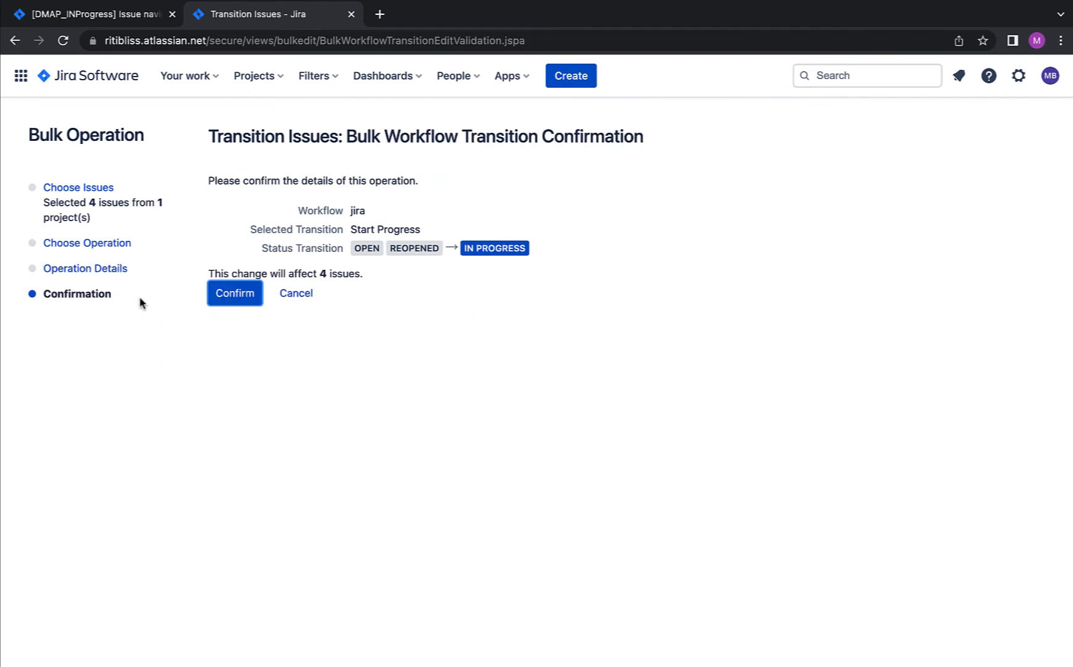
{"action": "mouse_move", "coordinate": [306, 201]}
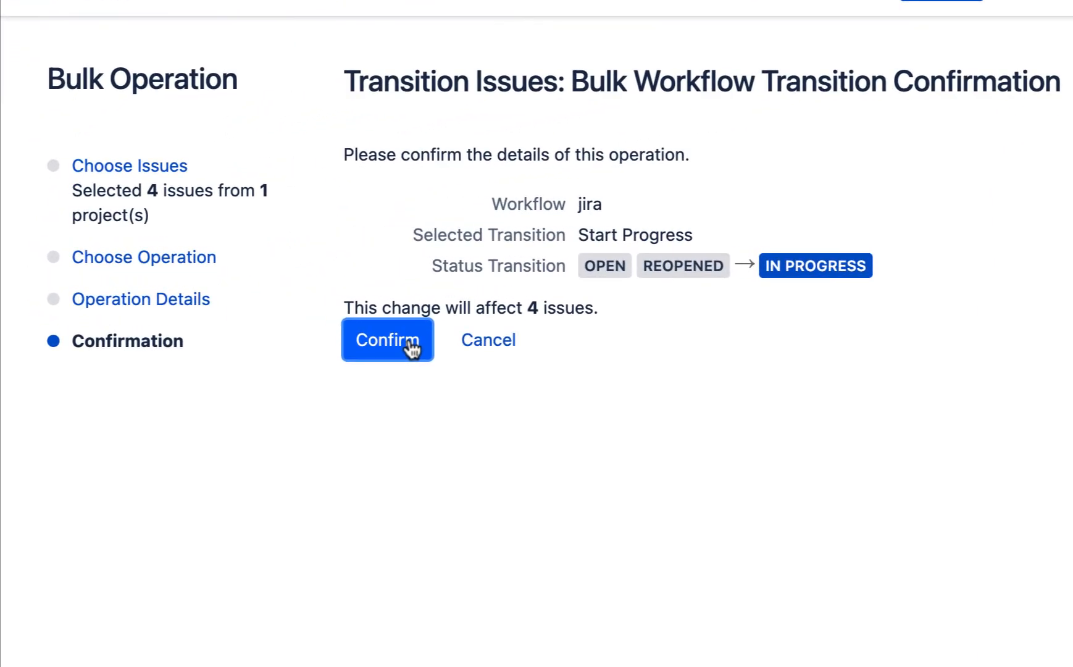
{"action": "left_click", "coordinate": [387, 340]}
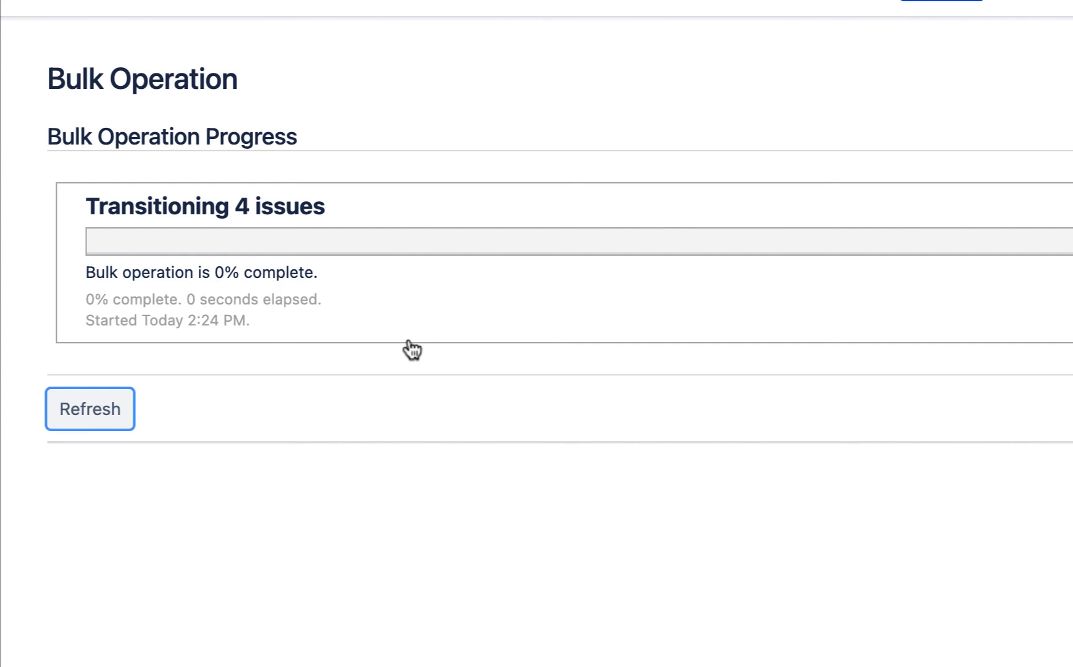
{"action": "left_click", "coordinate": [90, 409]}
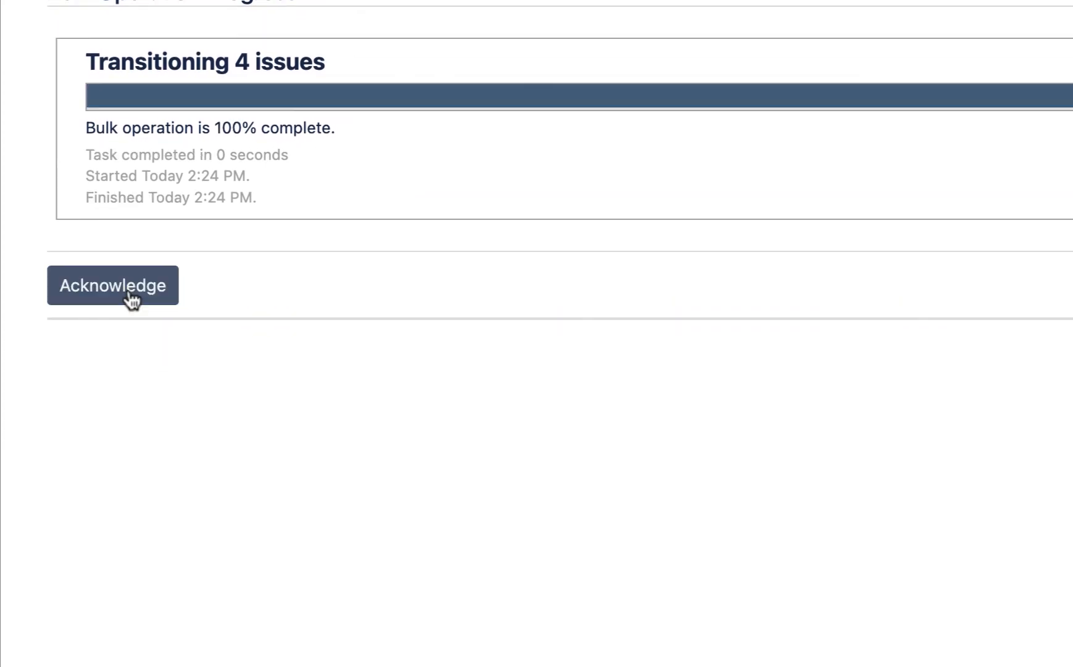
Acknowledge the finished operation and check DMAP-9 and DMAP-11 show In Progress on the backlog
{"action": "left_click", "coordinate": [112, 285]}
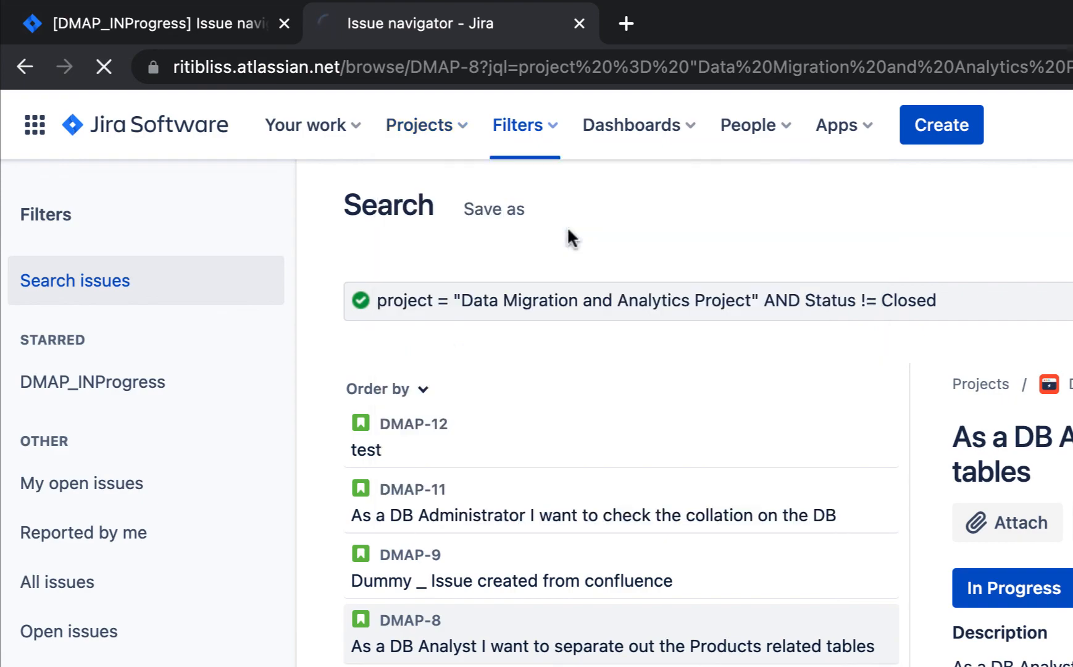
{"action": "left_click", "coordinate": [270, 15]}
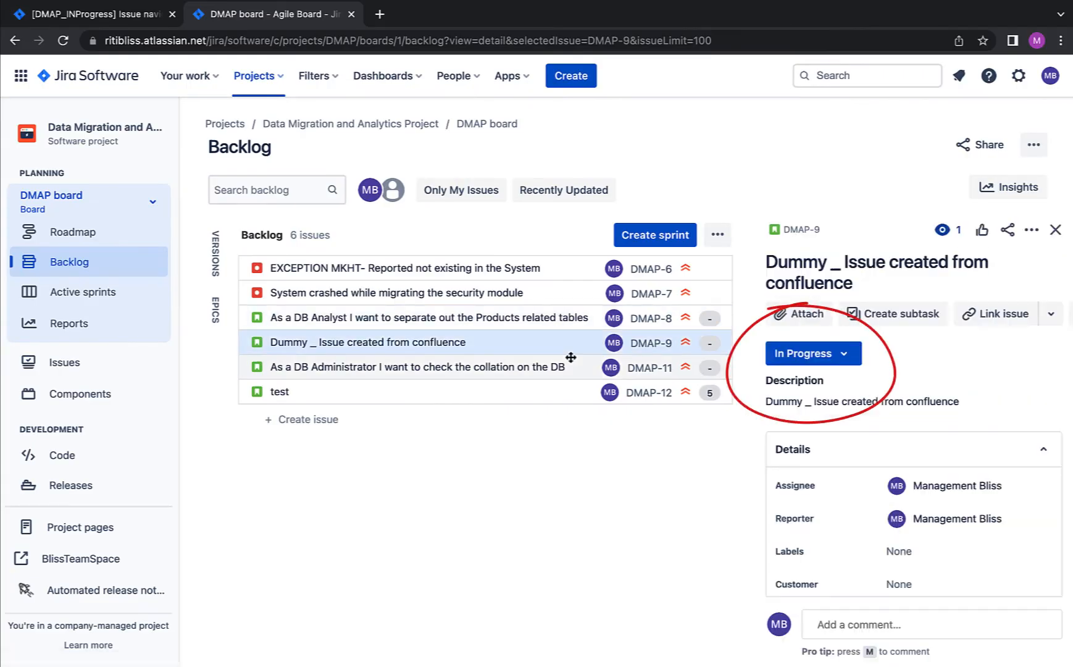
{"action": "left_click", "coordinate": [417, 366]}
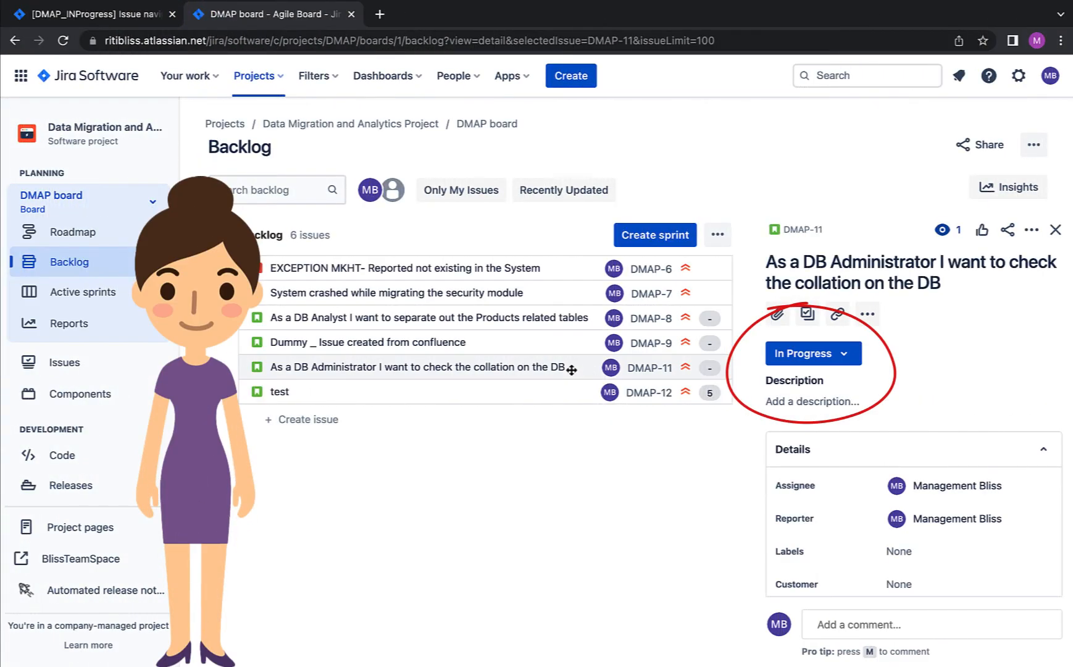